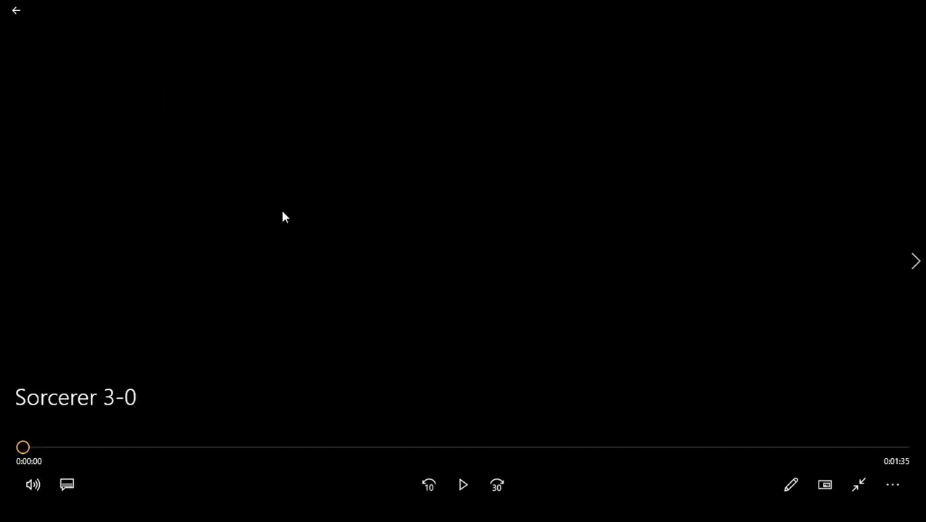
Start playing the Sorcerer 3-0 track from the beginning in Movies & TV.
left_click(463, 485)
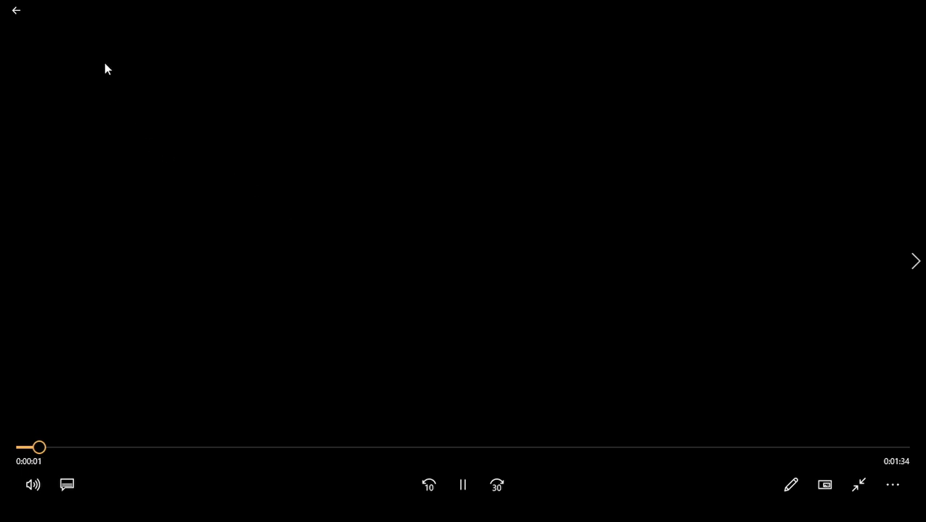